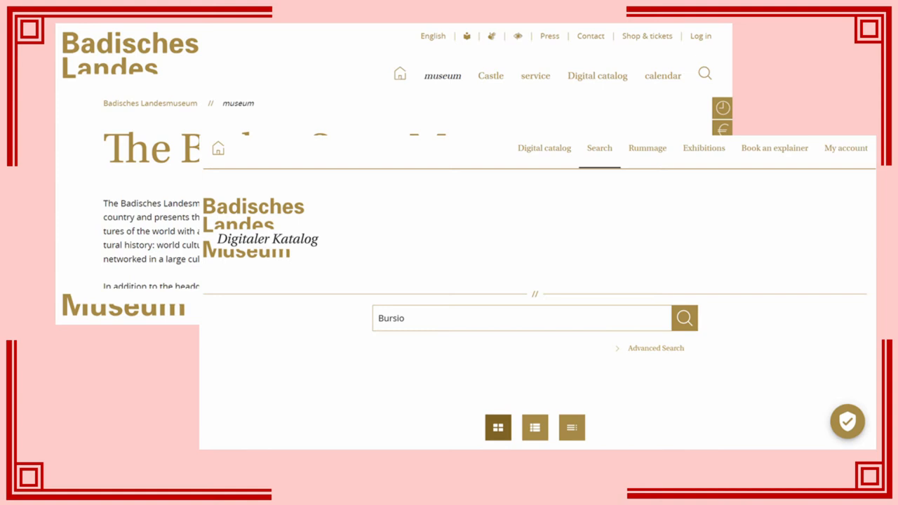
Leave the Bursio catalog screenshots and return to the die-link chart on slide 4.
click(683, 318)
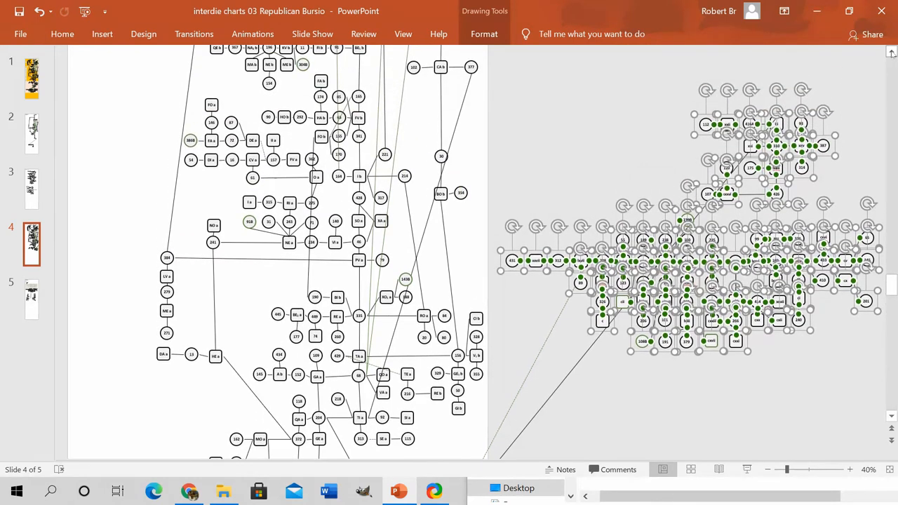
Scroll to the chart's top and marquee-select the top-centre die cluster on slide 4.
scroll(down, 3)
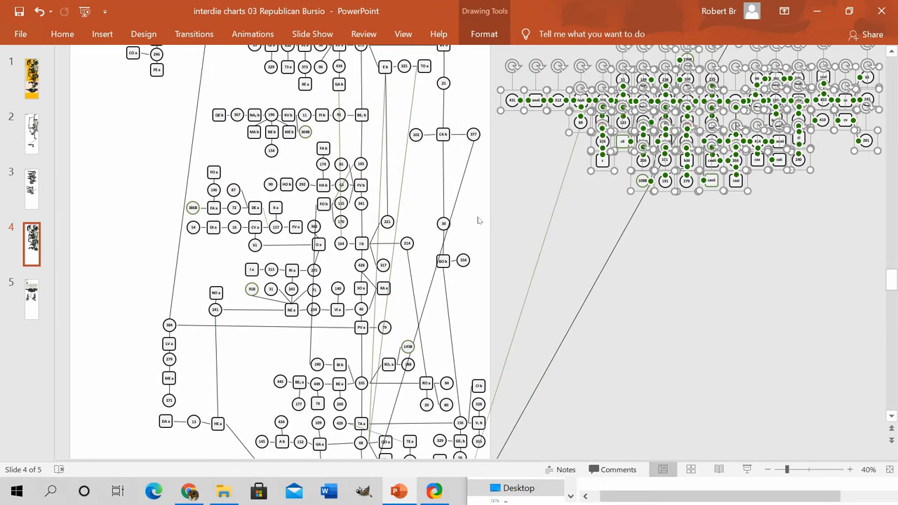
scroll(down, 3)
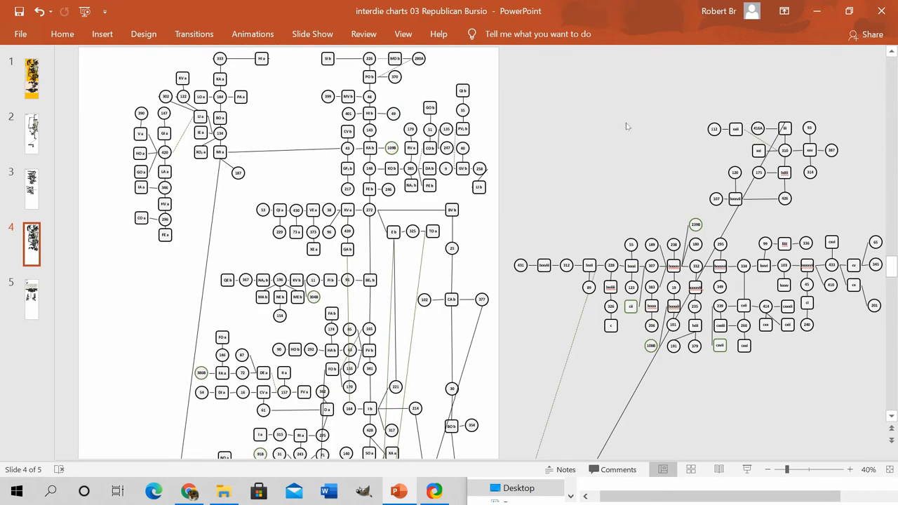
mouse_move(521, 173)
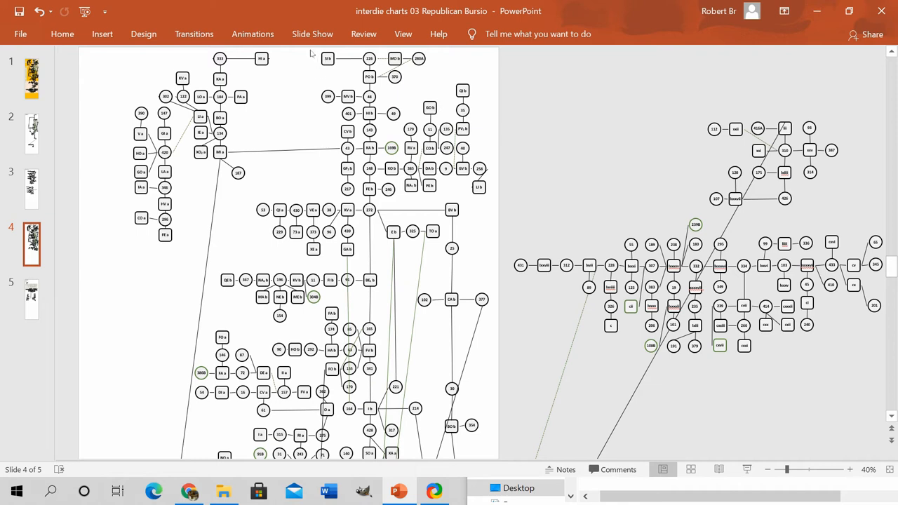
drag(313, 48, 501, 200)
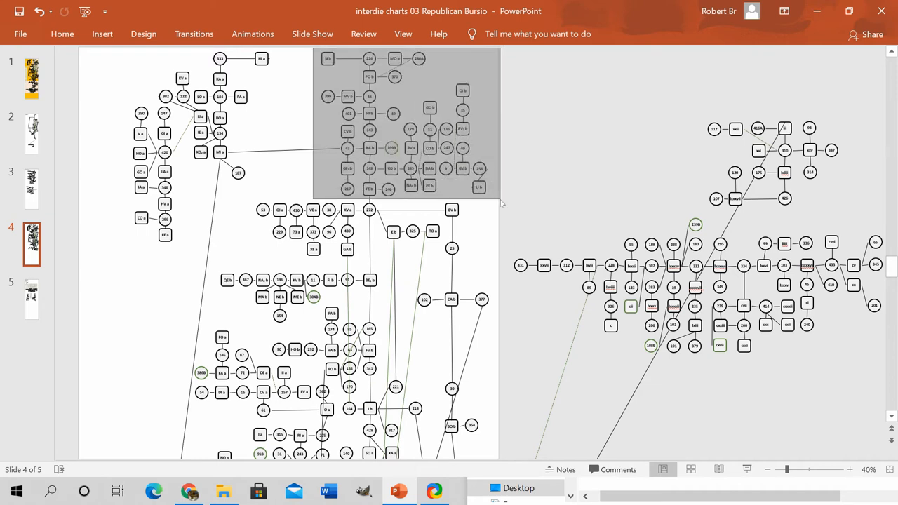